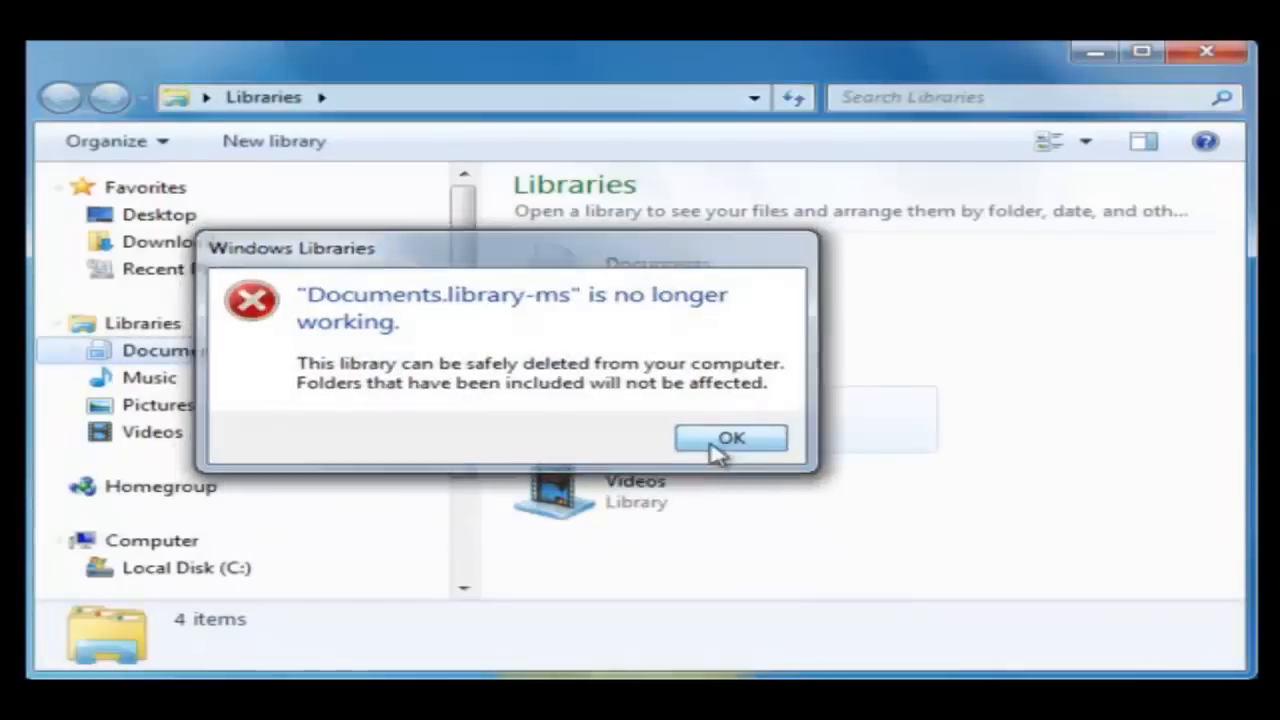
# Step: Dismiss the Documents.library-ms error with OK
pyautogui.click(732, 438)
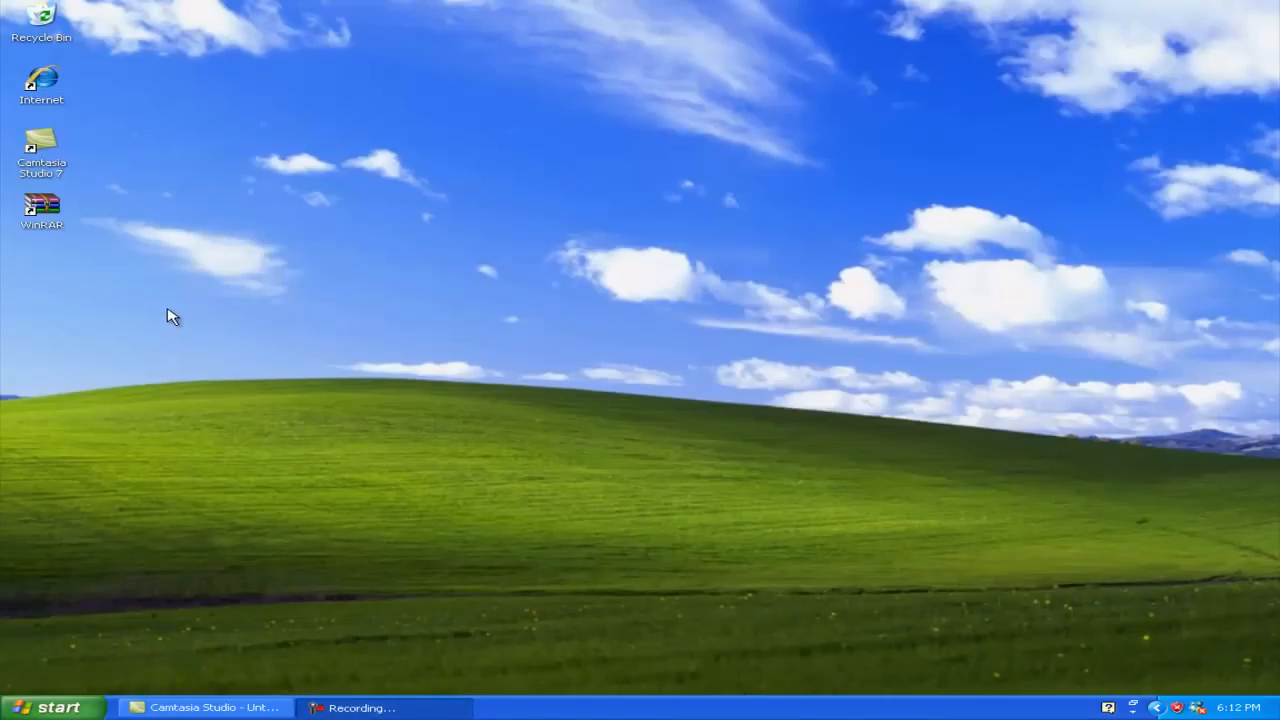
pyautogui.moveTo(184, 368)
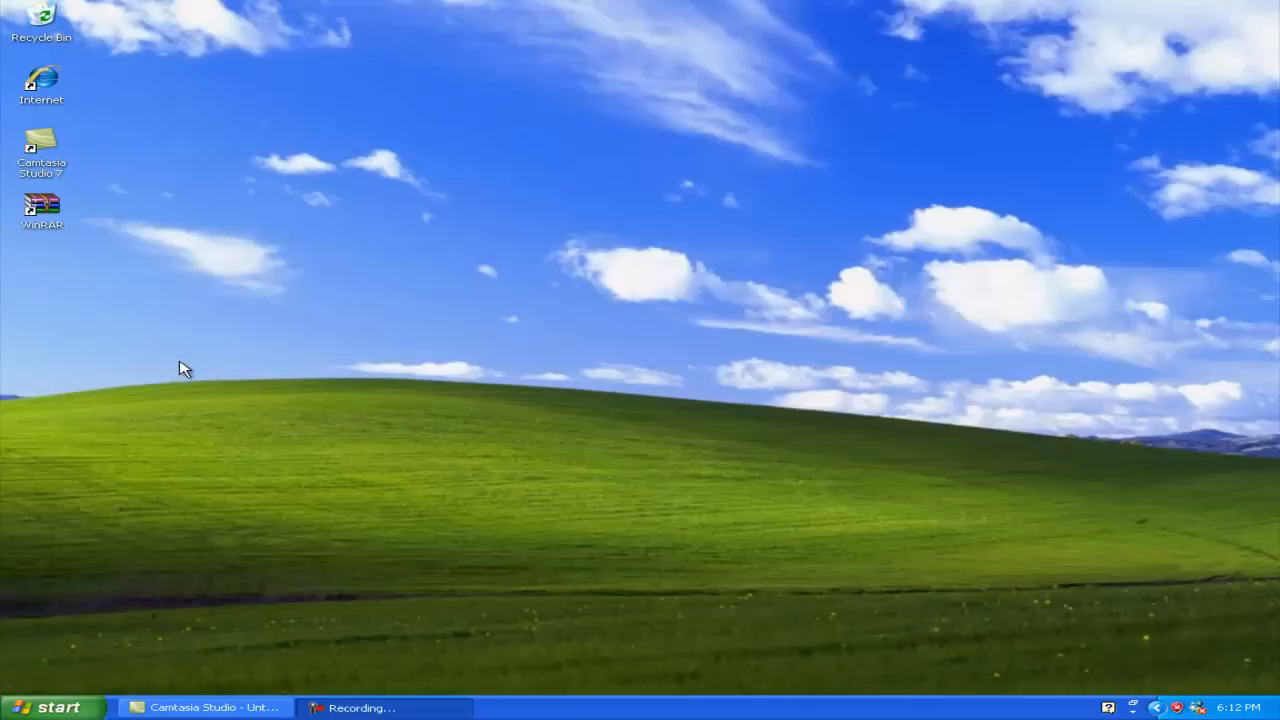
pyautogui.moveTo(240, 312)
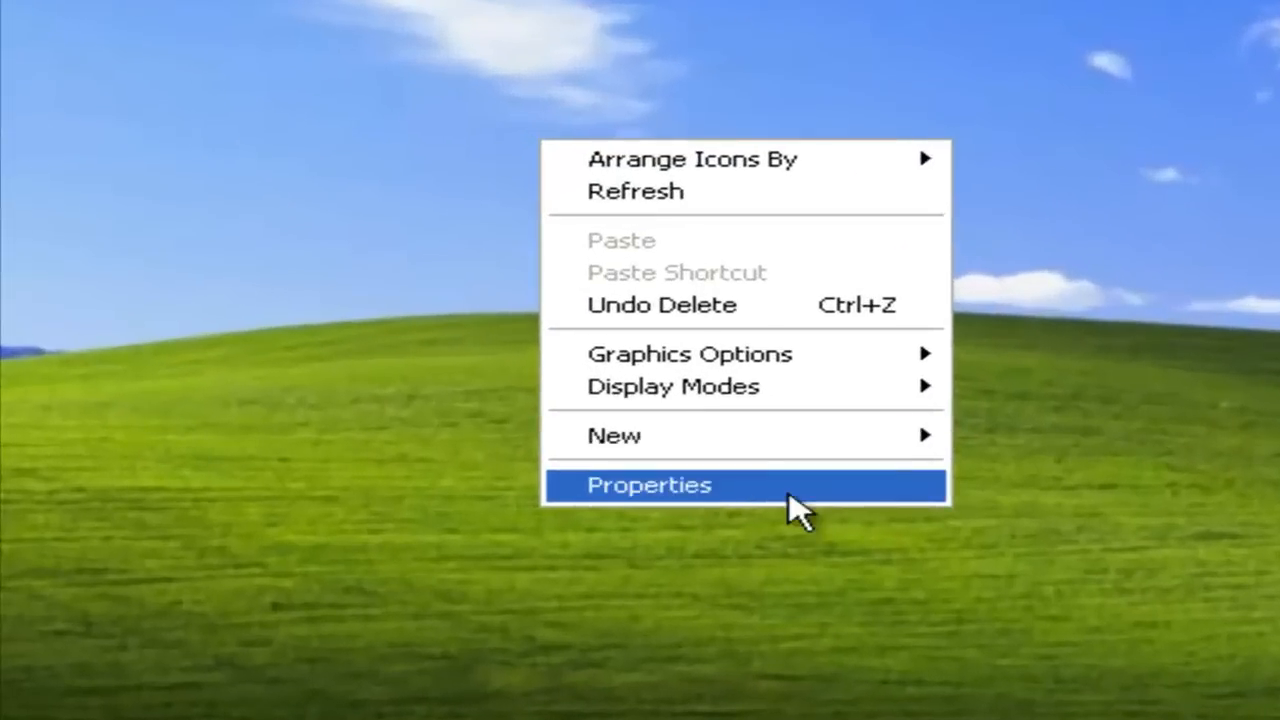
pyautogui.moveTo(612, 436)
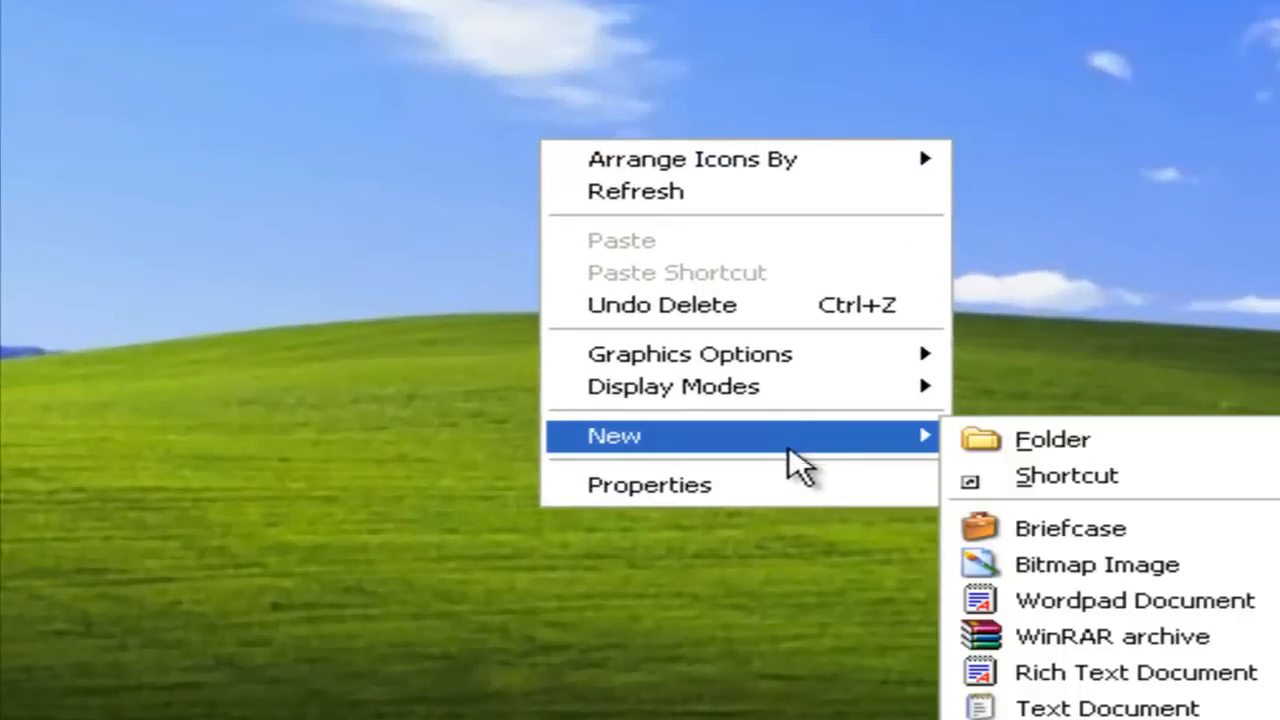
# Step: Create a new shortcut on the desktop from the New menu
pyautogui.click(1066, 476)
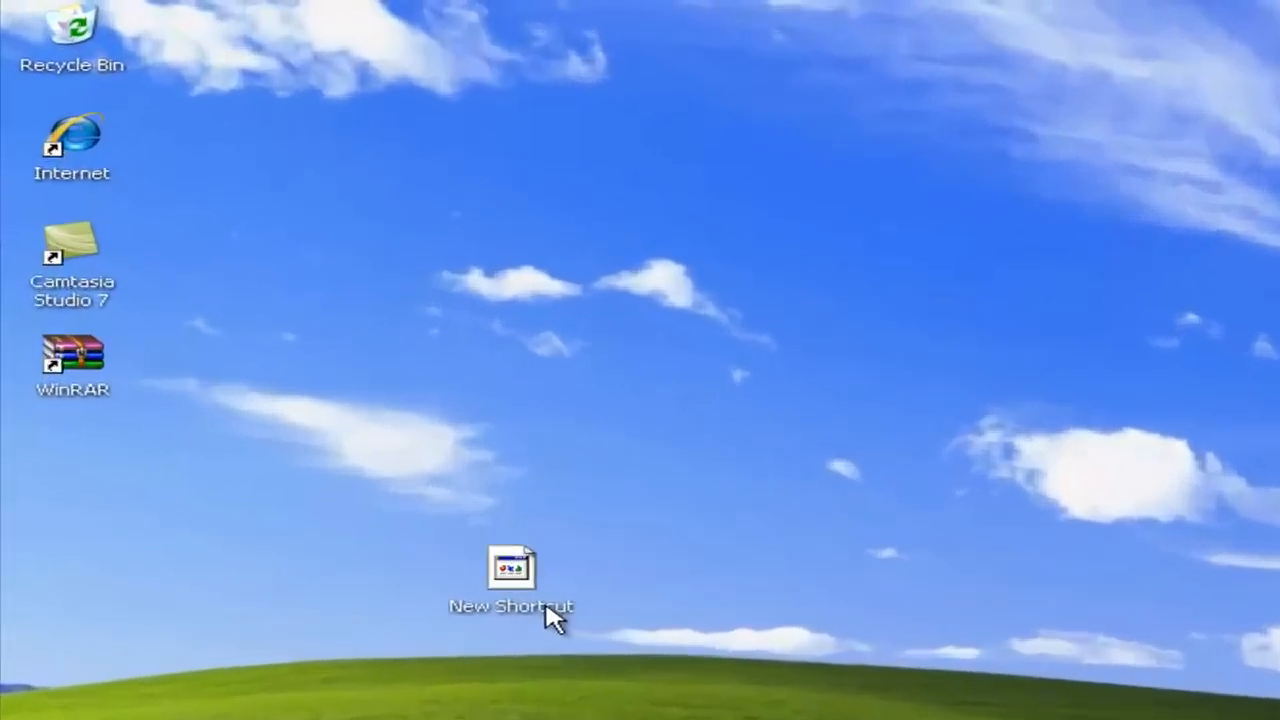
# Step: Create a desktop shortcut named 'shutdown' with location 'shutdown -s -t 0 -f'
pyautogui.doubleClick(512, 568)
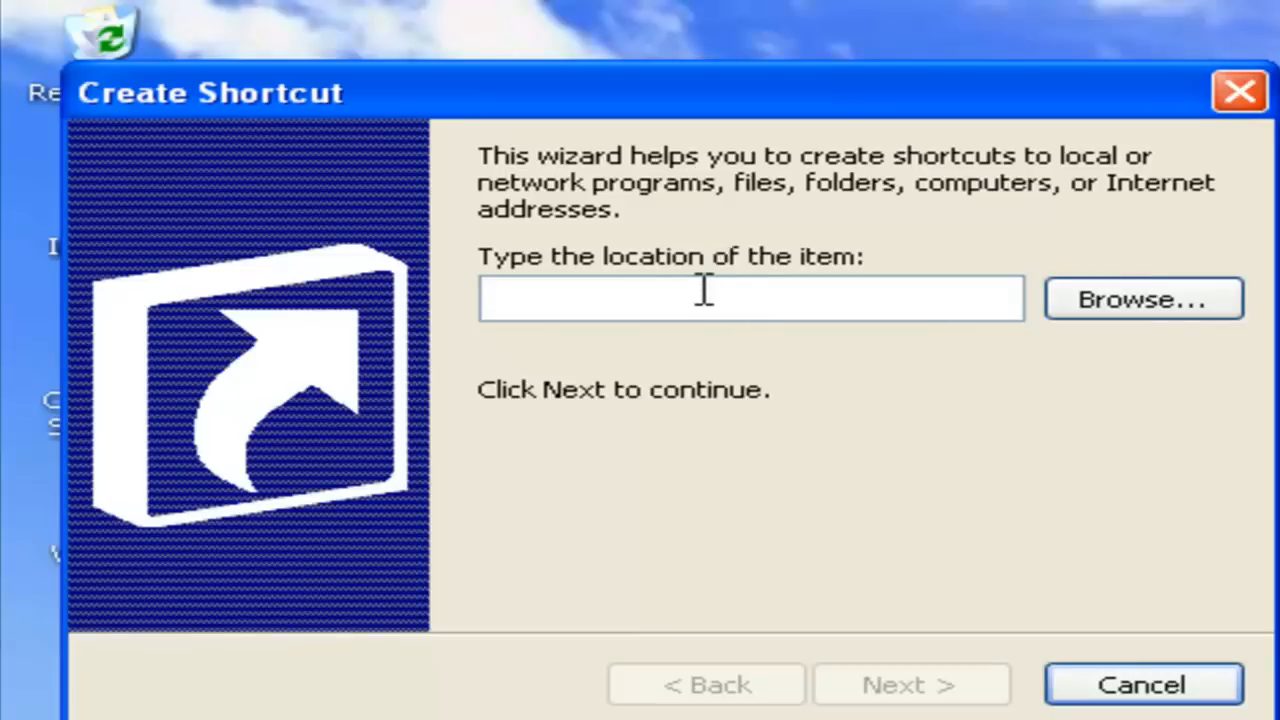
pyautogui.moveTo(800, 296)
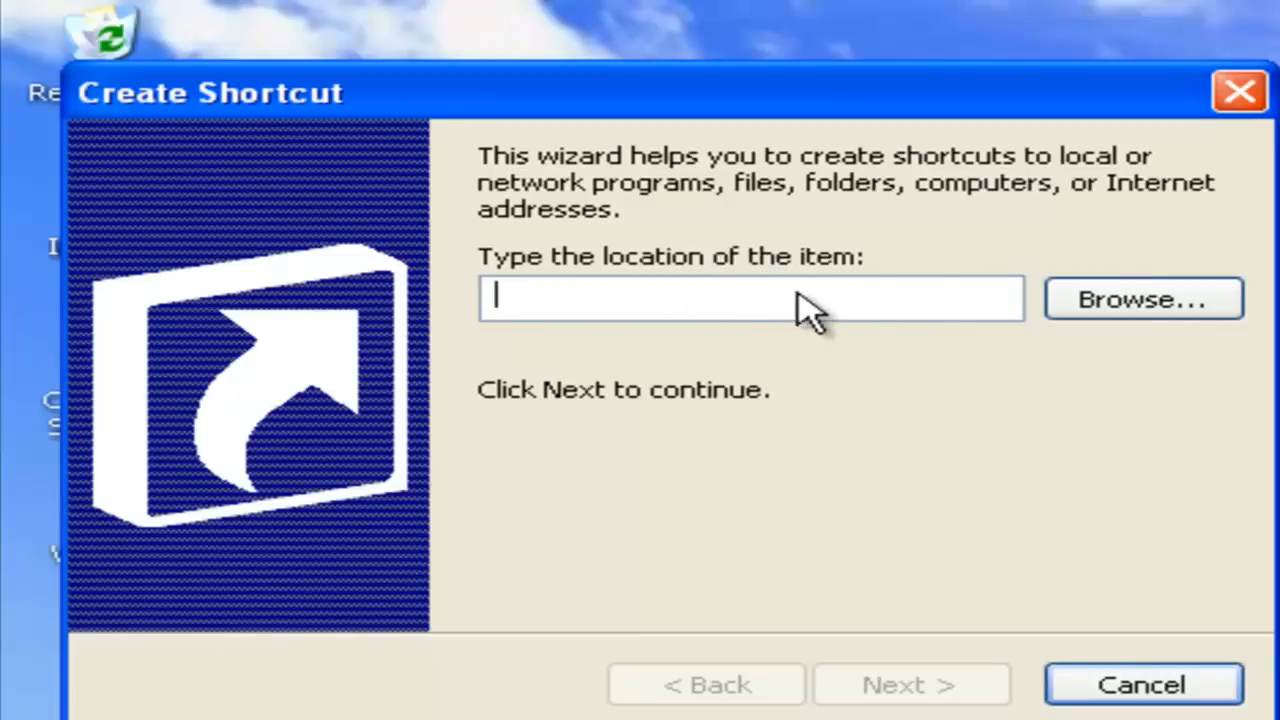
pyautogui.write('shu')
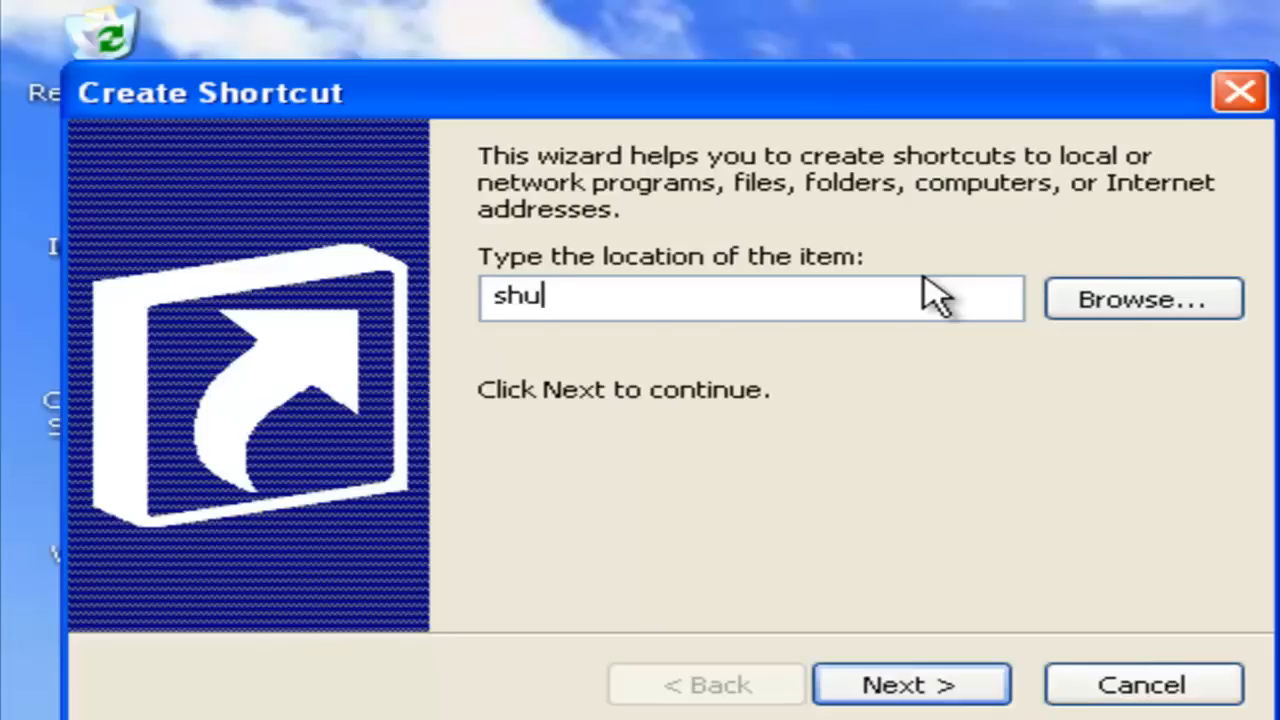
pyautogui.write('tdown')
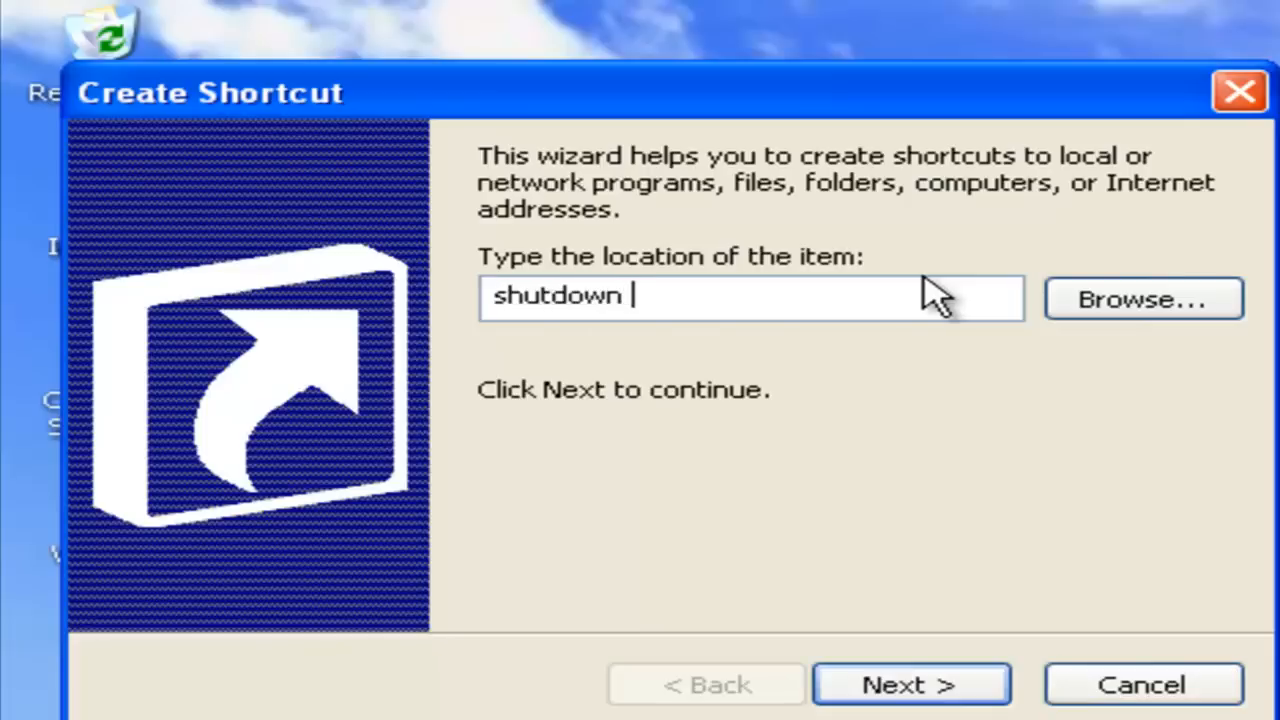
pyautogui.write('-s -')
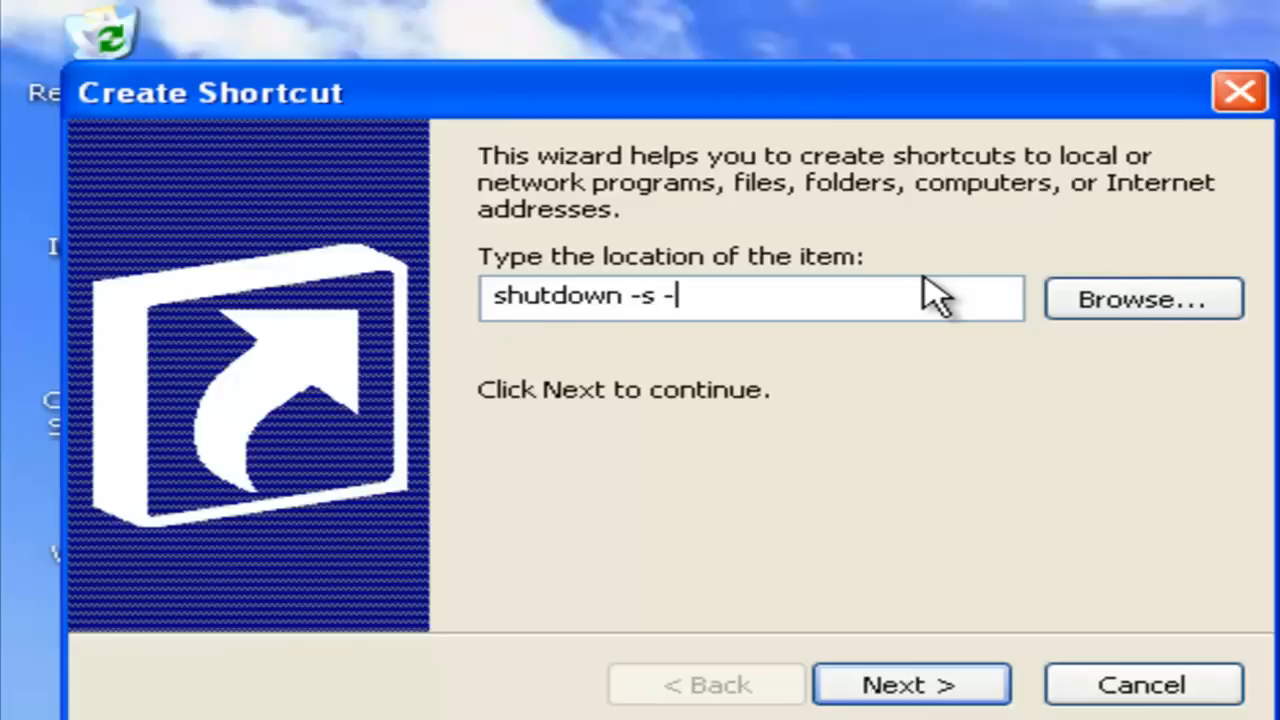
pyautogui.write('t')
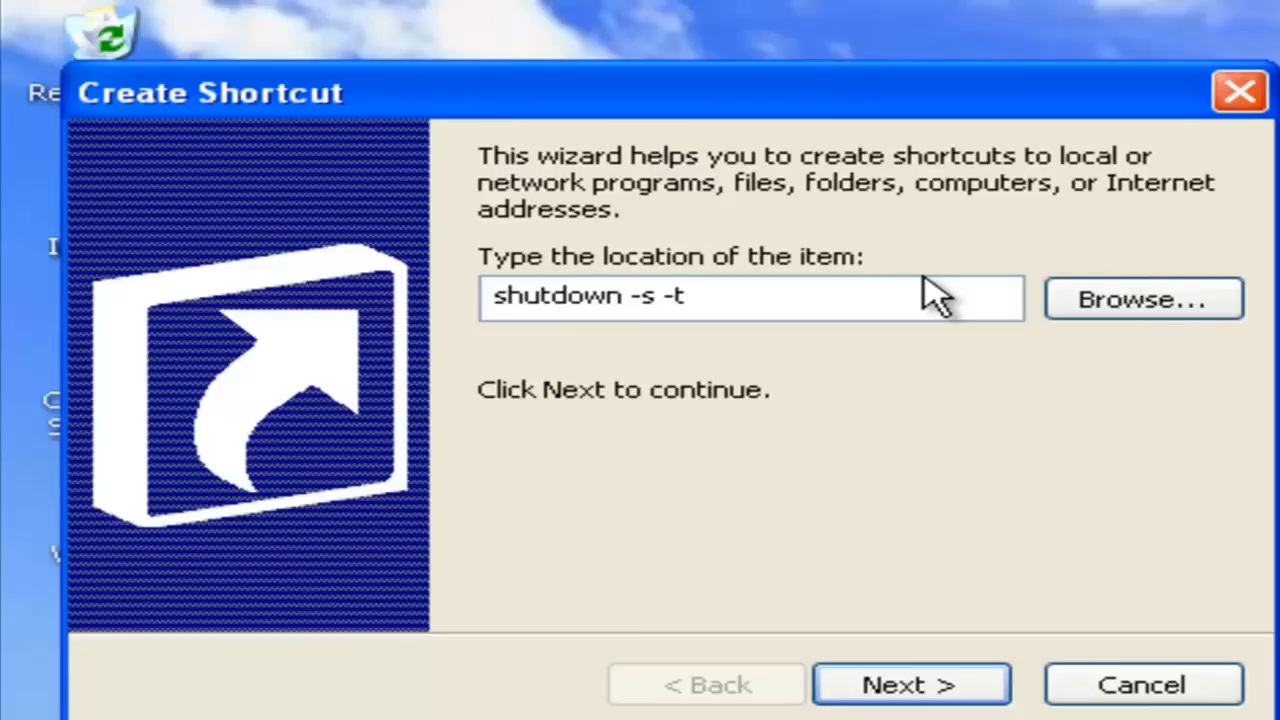
pyautogui.write('0')
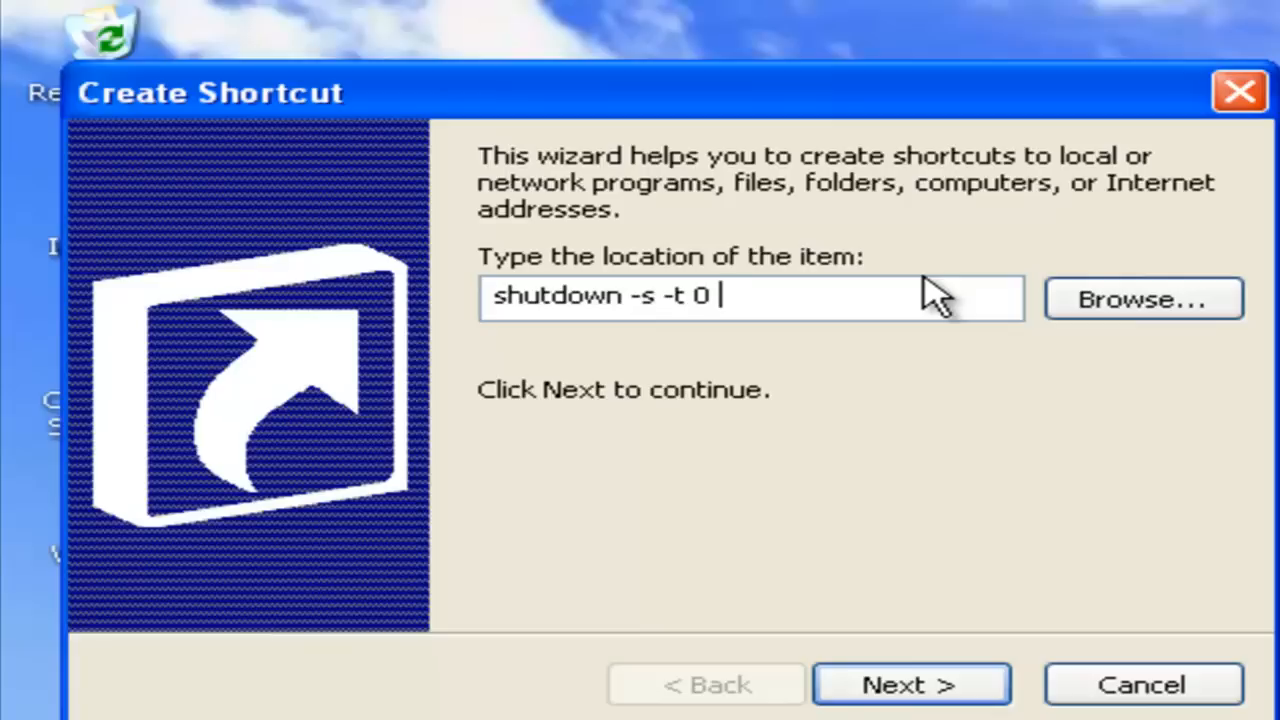
pyautogui.write('-f')
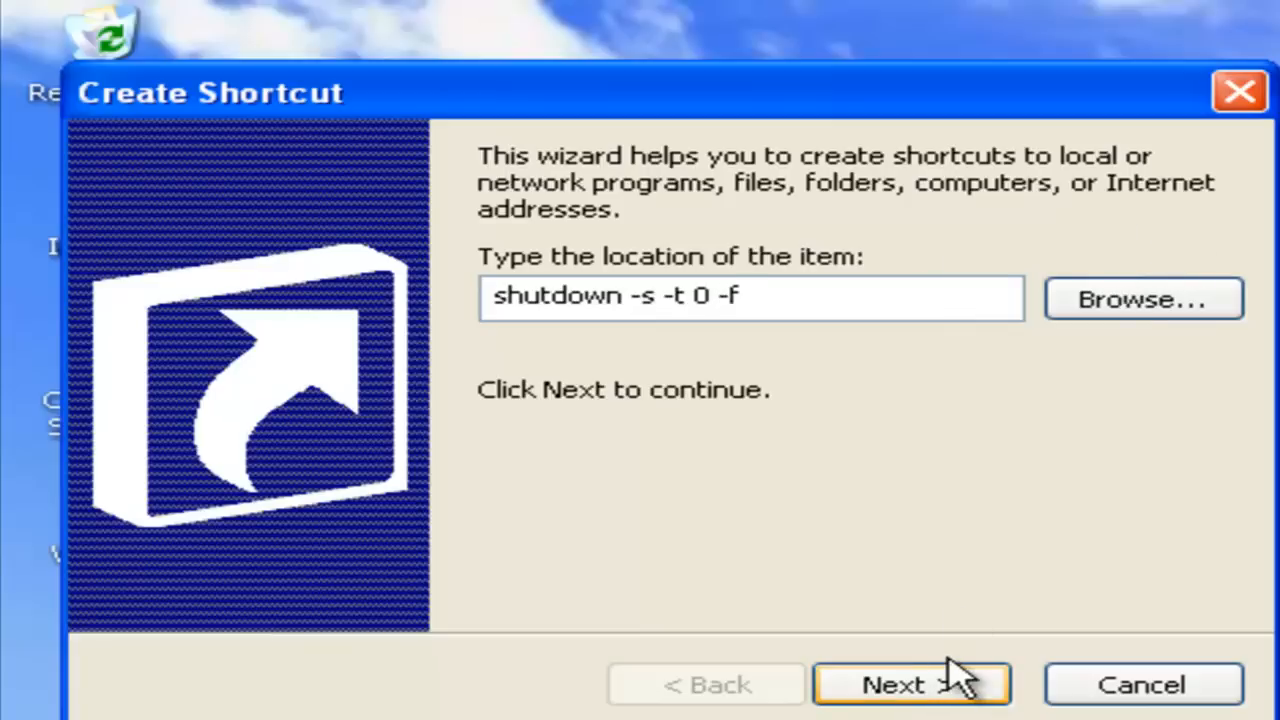
pyautogui.click(910, 684)
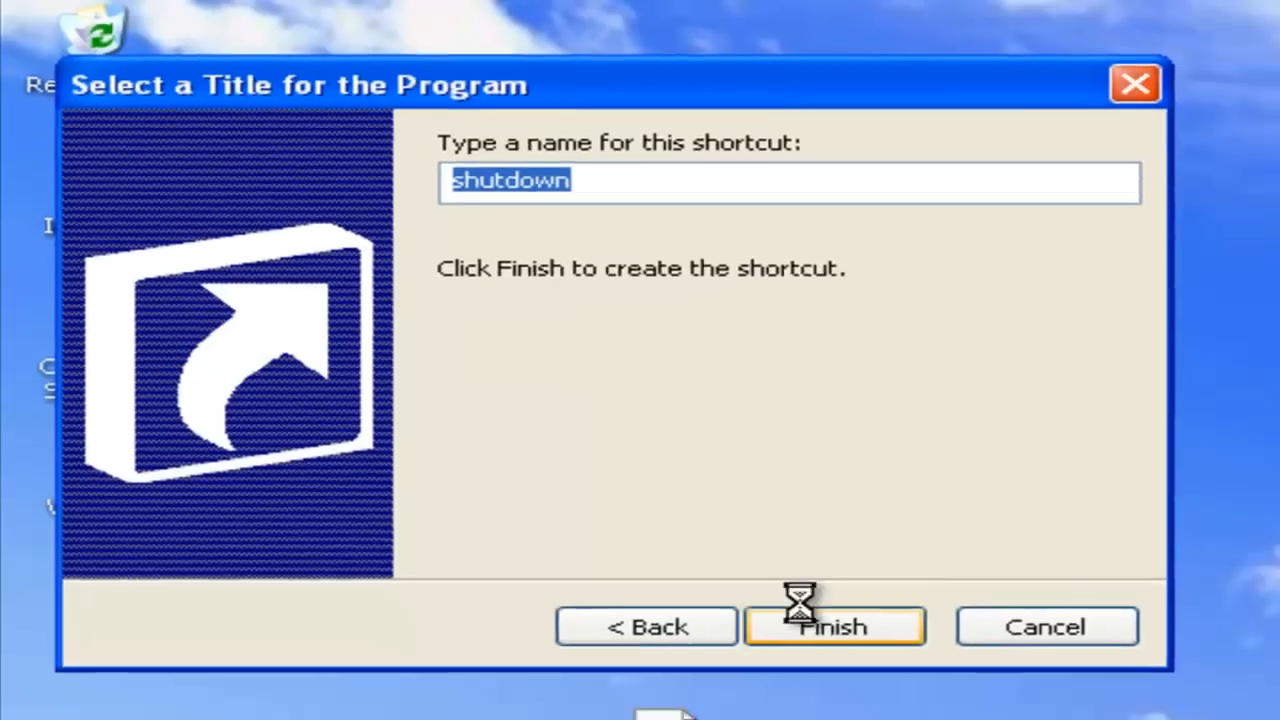
pyautogui.click(834, 626)
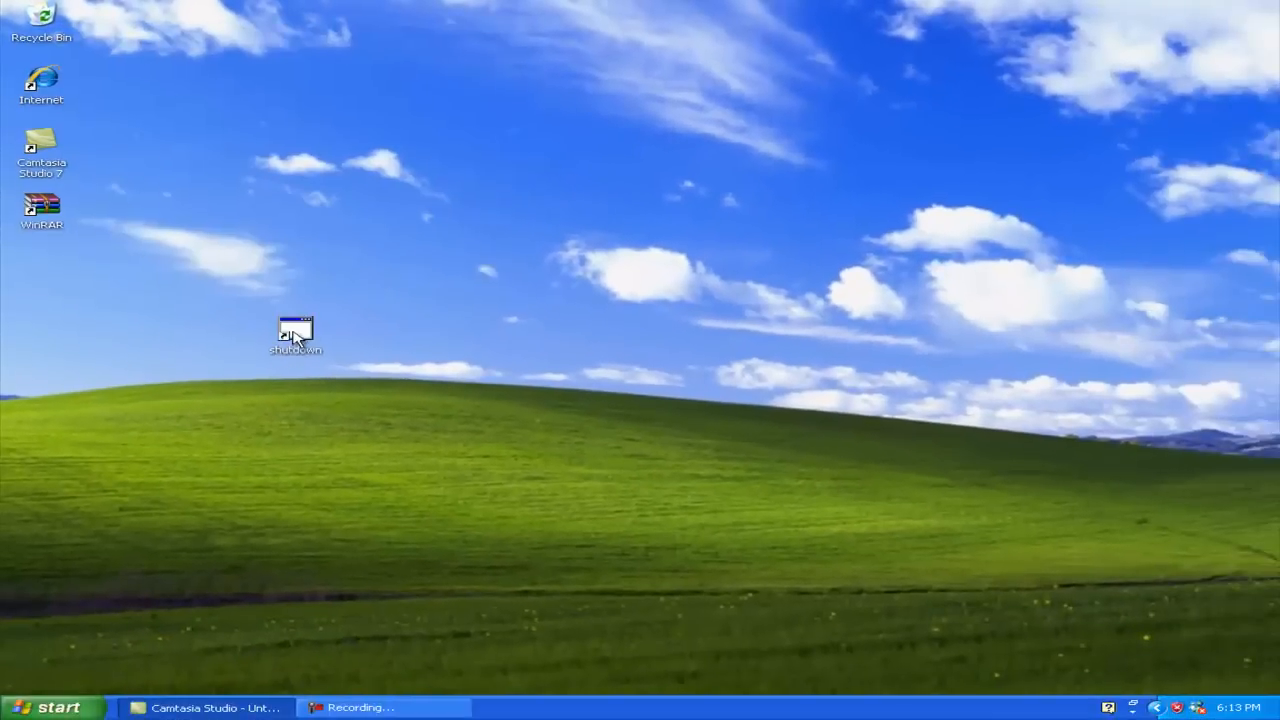
# Step: Give the shutdown shortcut a red power-button icon via Properties and confirm
pyautogui.rightClick(296, 330)
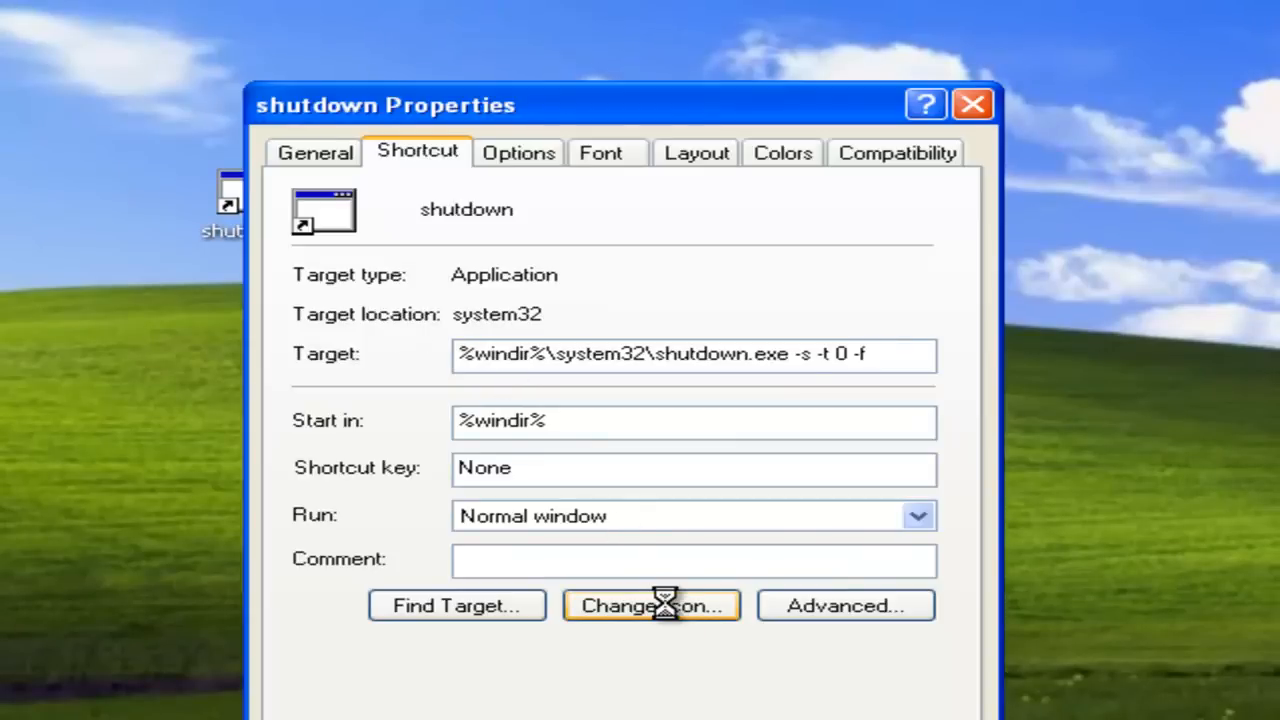
pyautogui.click(652, 604)
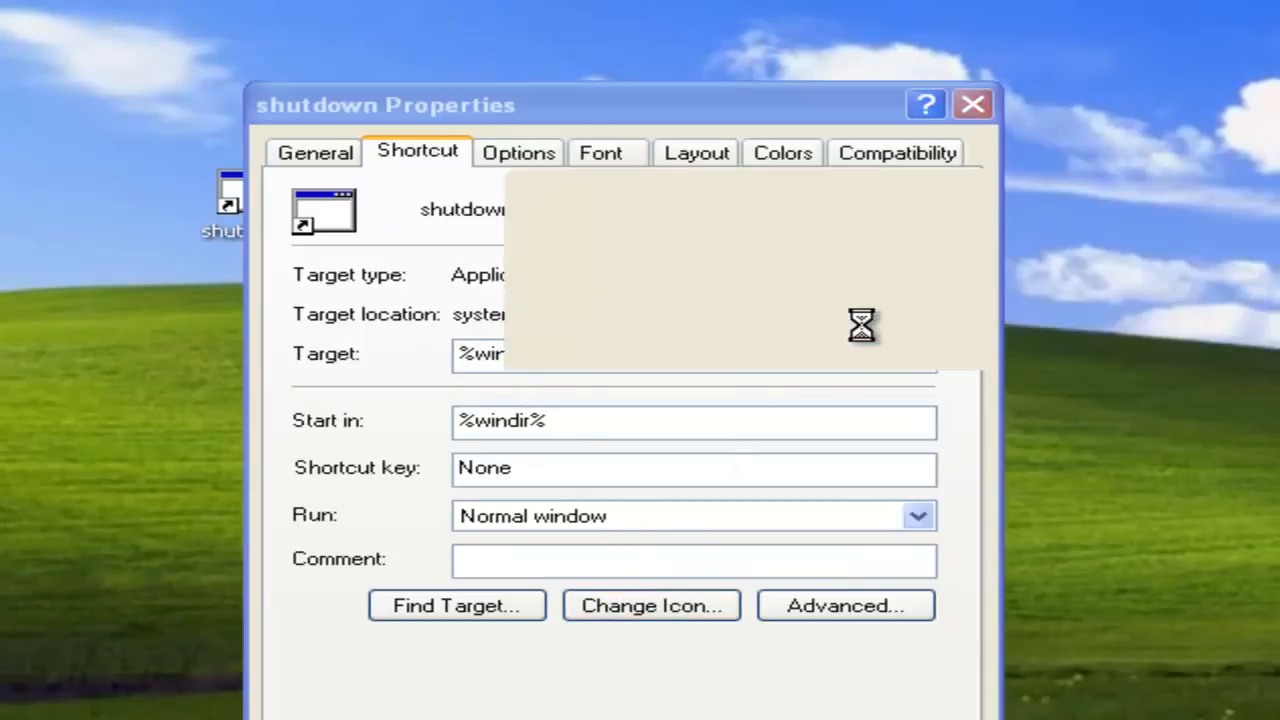
pyautogui.moveTo(636, 516)
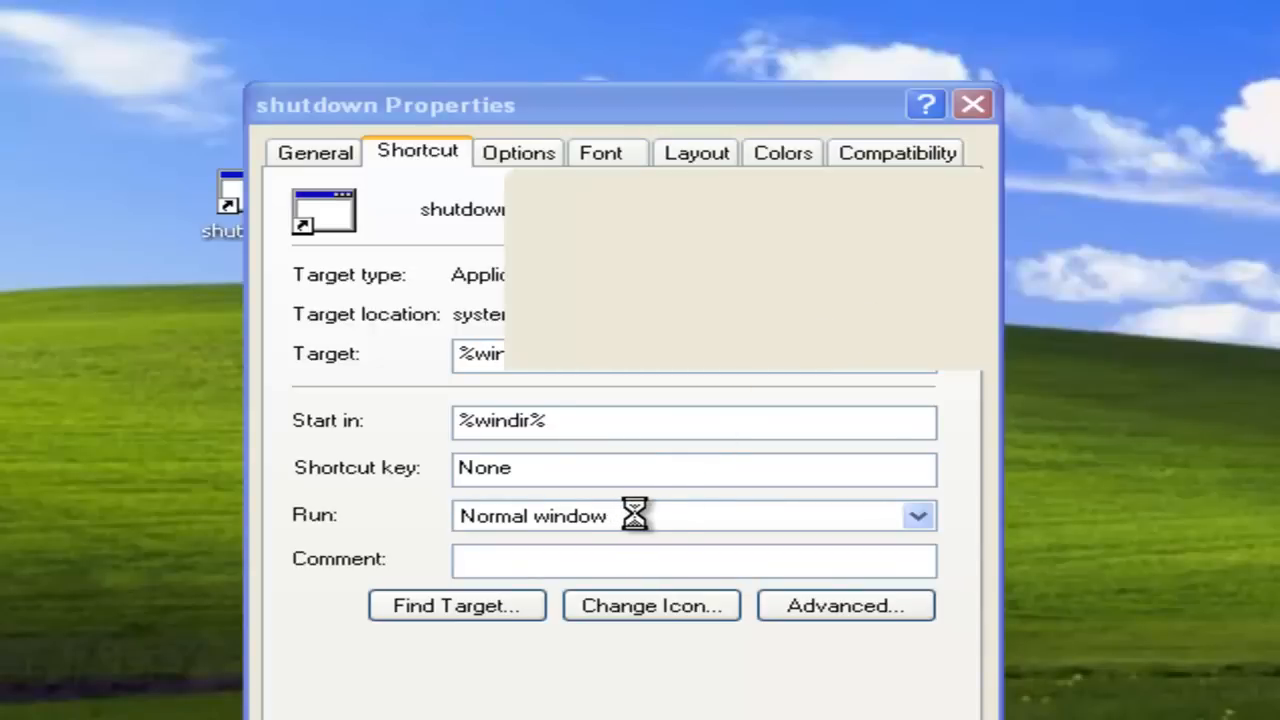
pyautogui.moveTo(648, 500)
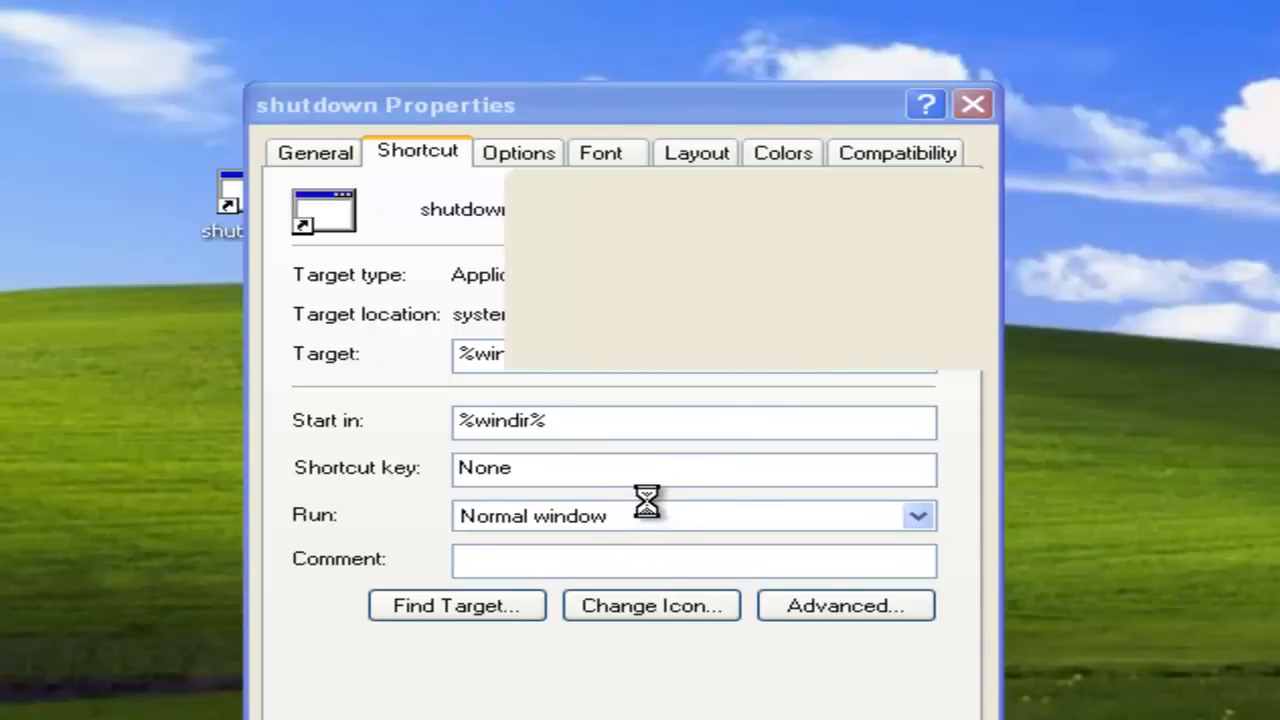
pyautogui.moveTo(644, 488)
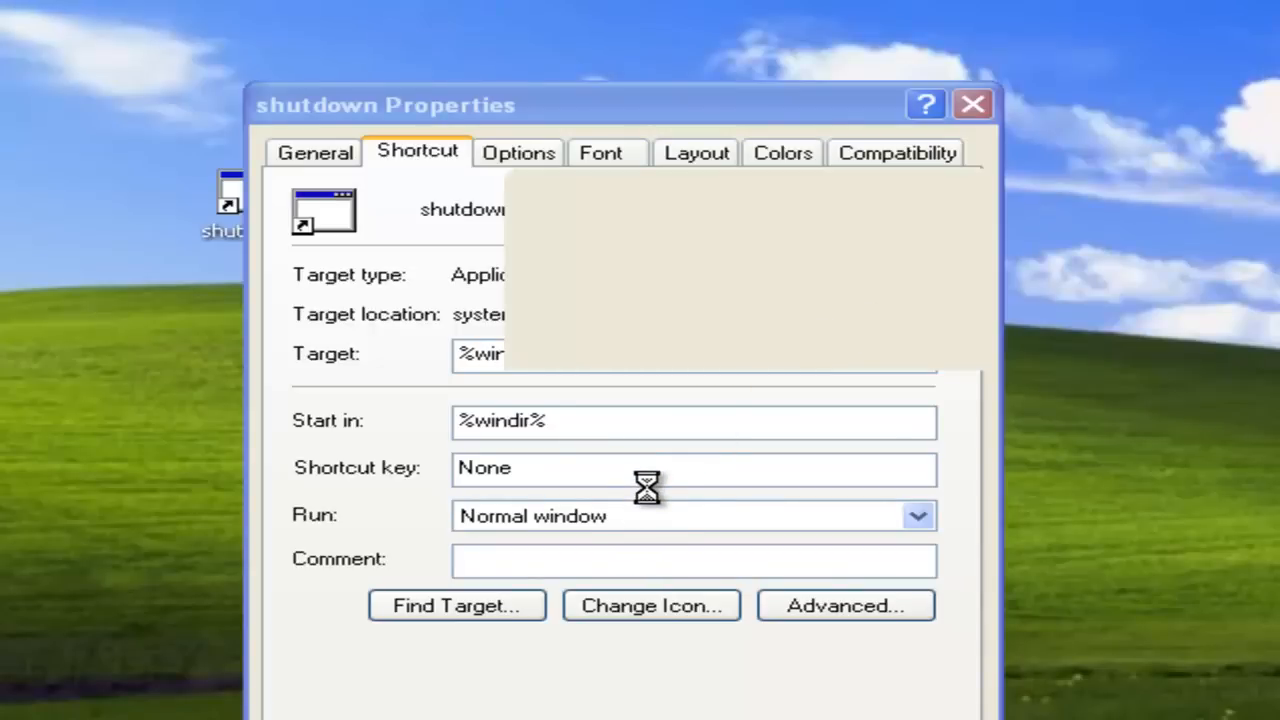
pyautogui.click(652, 604)
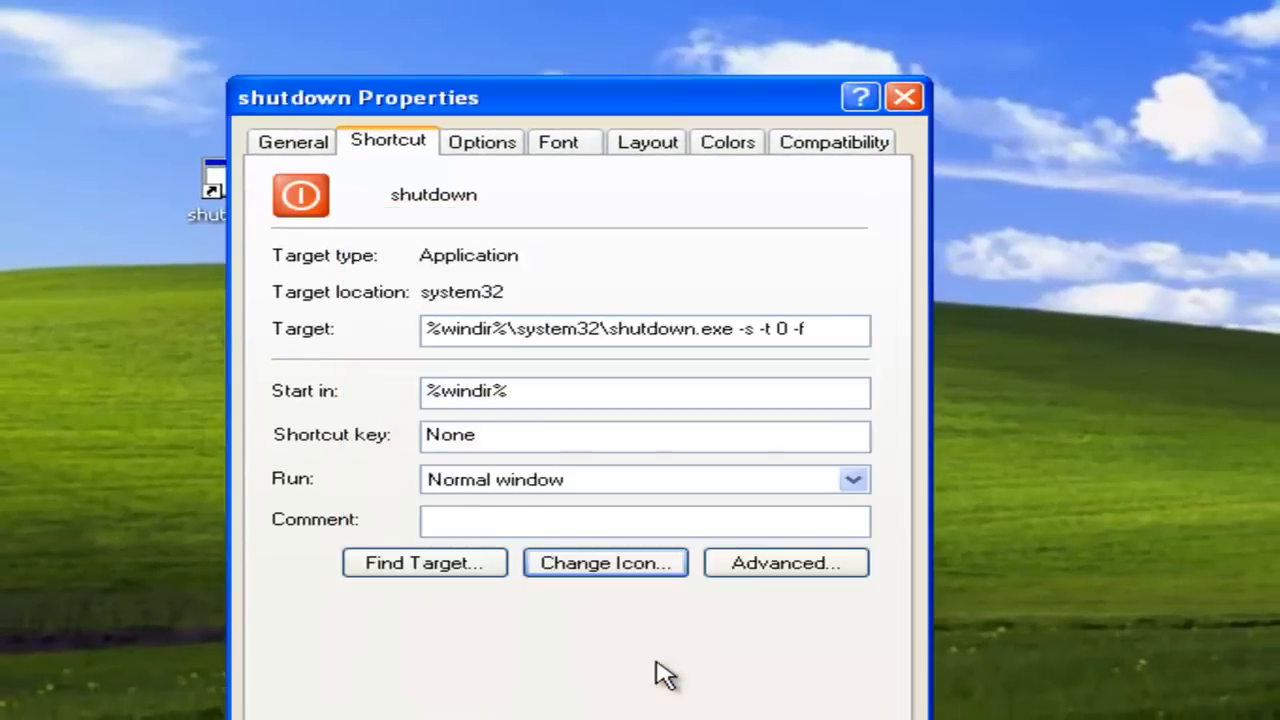
pyautogui.tripleClick(644, 328)
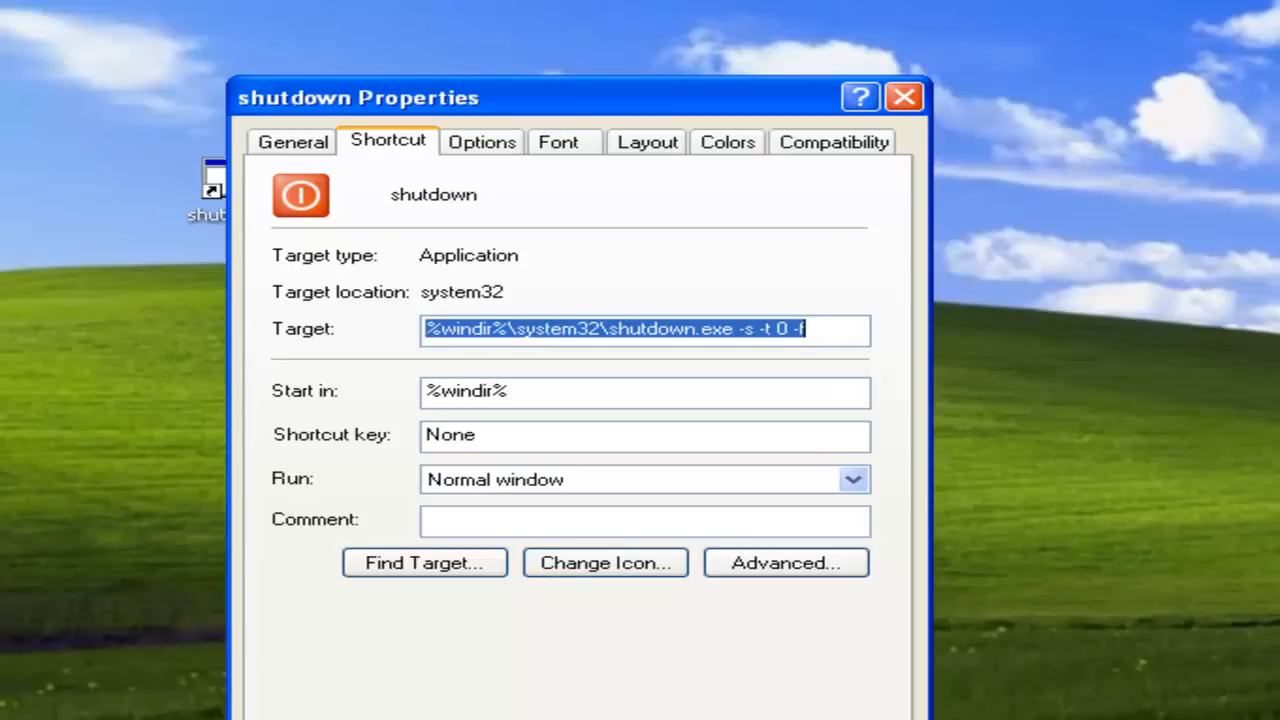
pyautogui.click(904, 96)
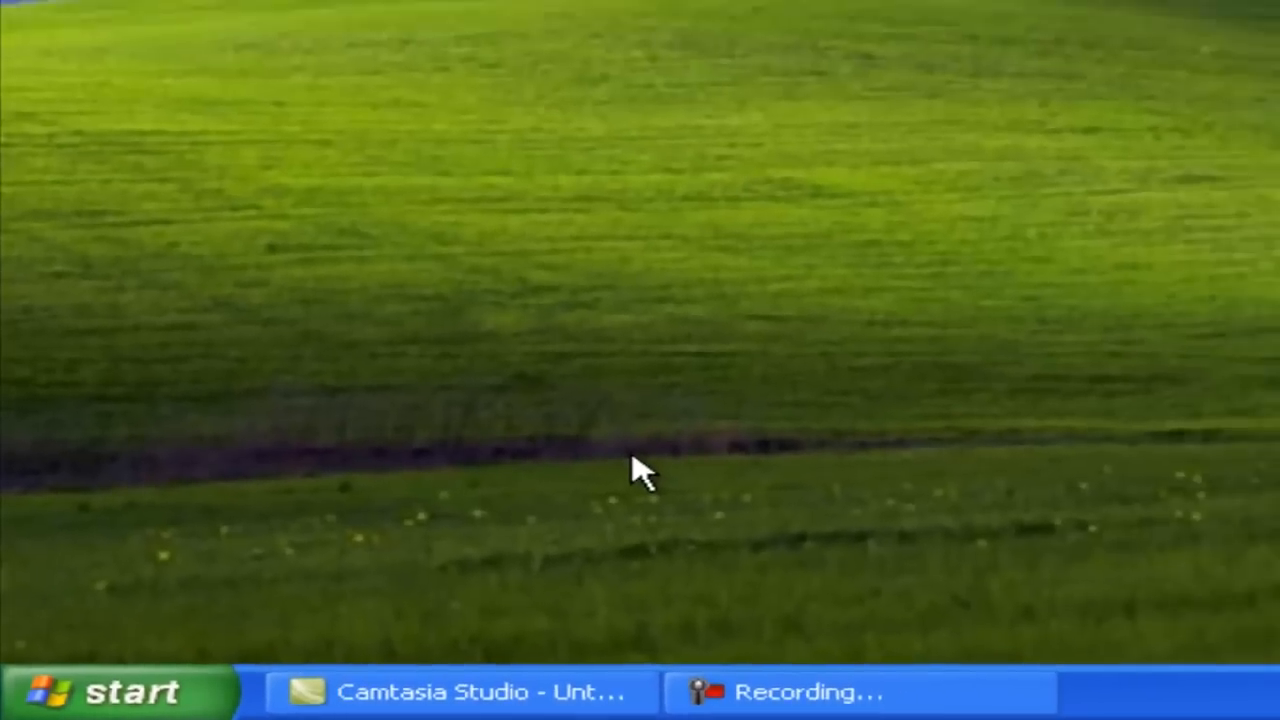
# Step: Launch the Registry Editor with regedit from the Run dialog
pyautogui.write('regedit')
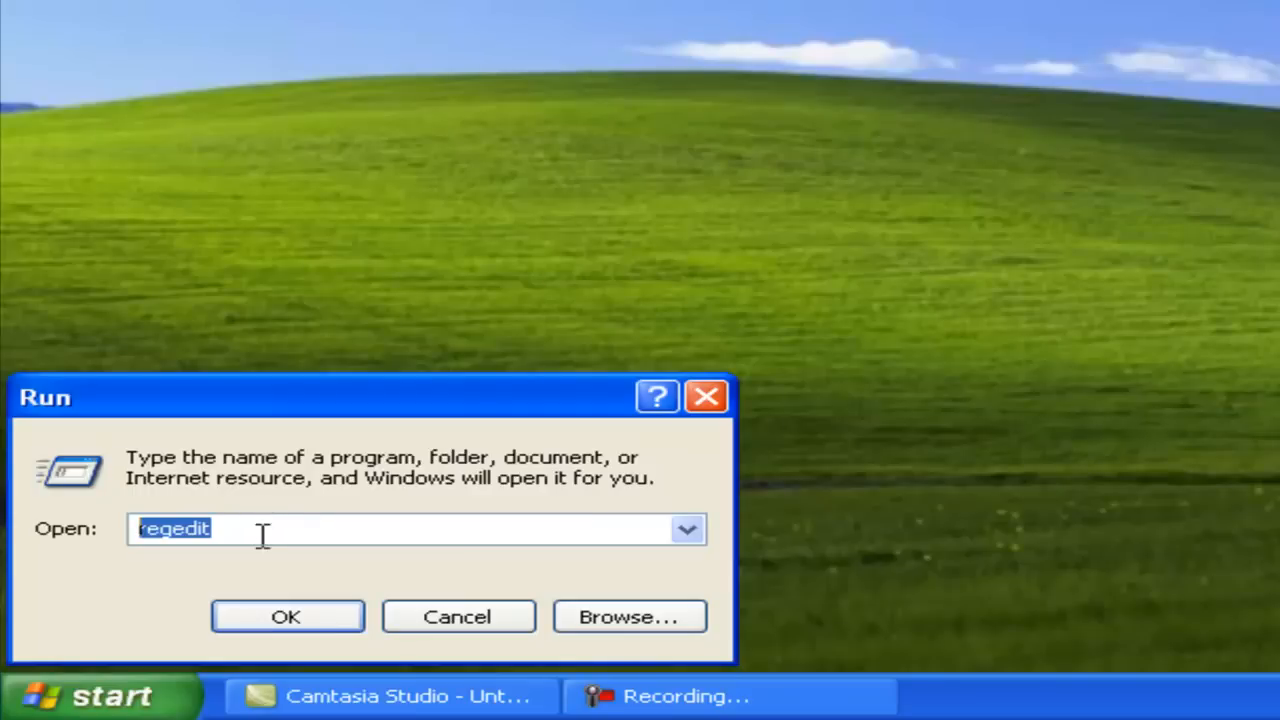
pyautogui.click(286, 616)
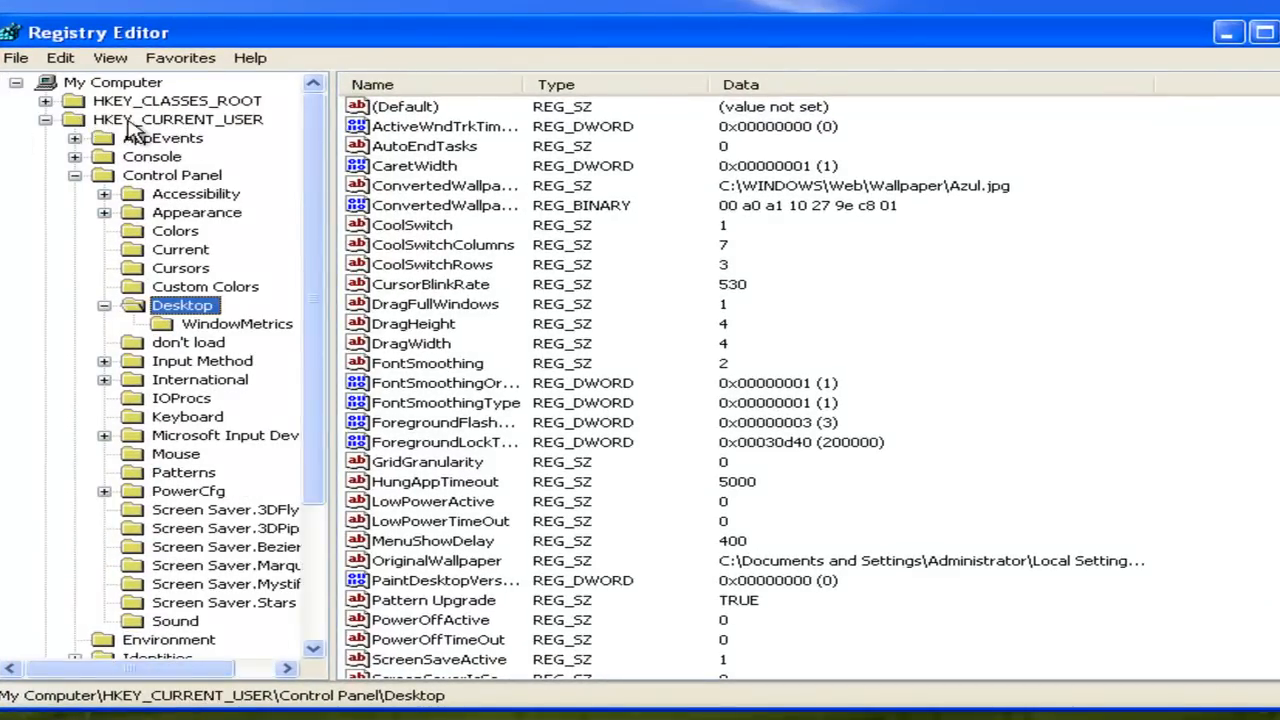
# Step: Navigate to HKEY_CURRENT_USER > Control Panel > Desktop in the registry tree
pyautogui.click(178, 120)
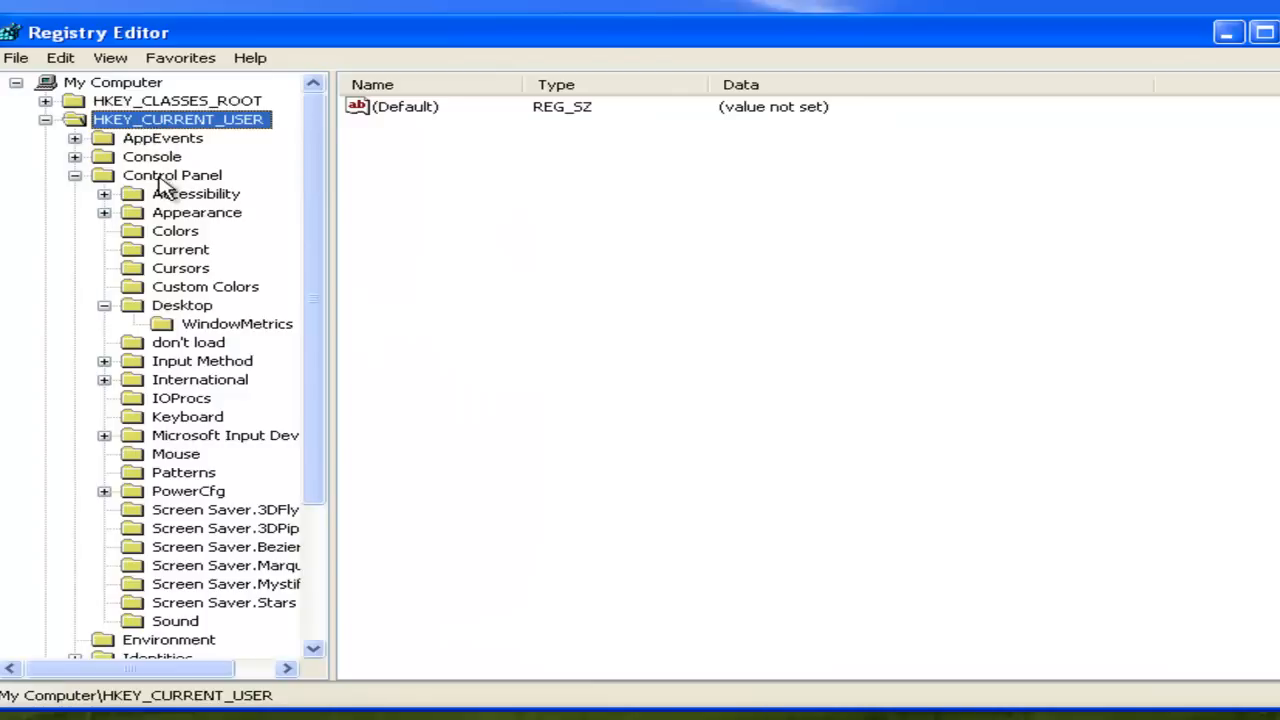
pyautogui.click(172, 174)
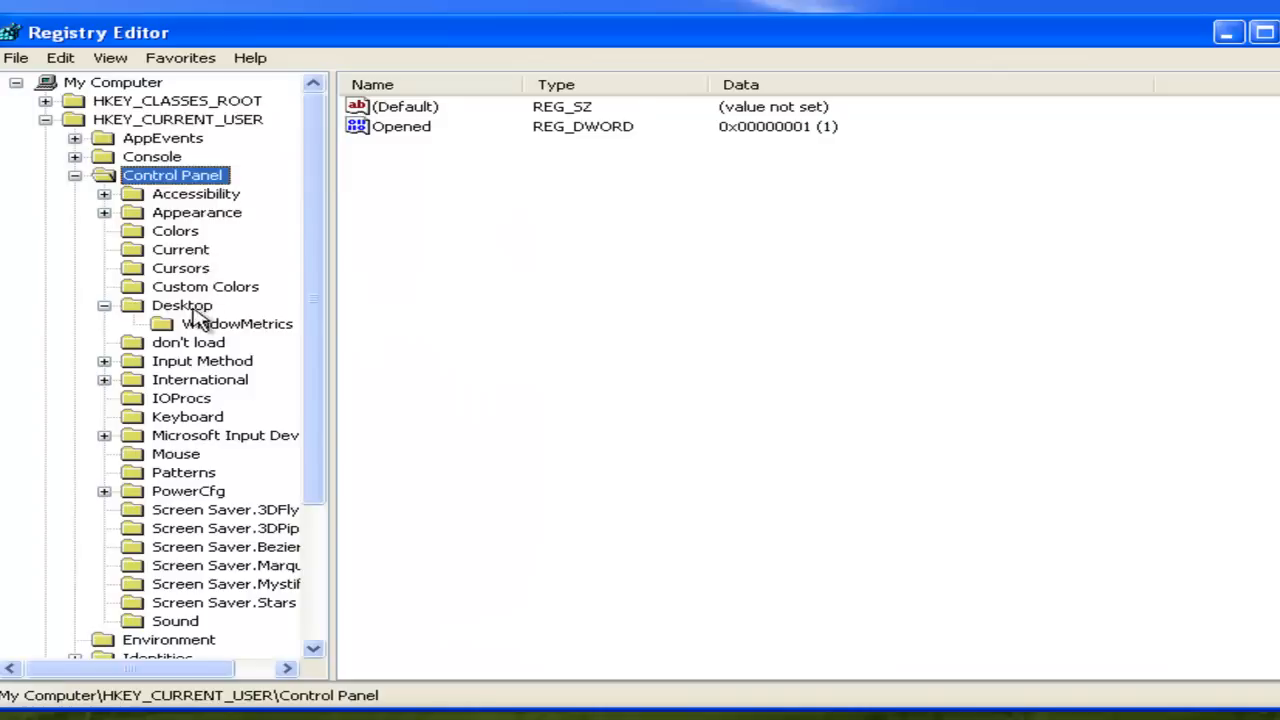
pyautogui.click(182, 304)
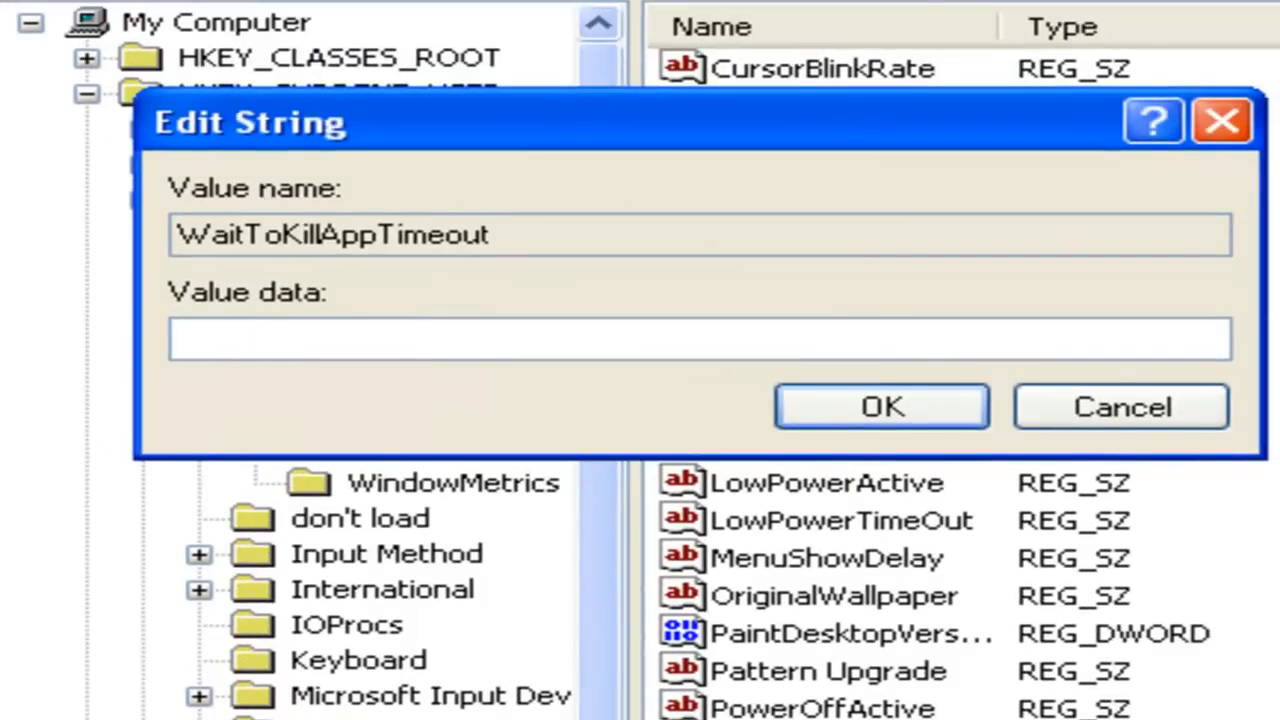
# Step: Enter 1000 as the WaitToKillAppTimeout value data
pyautogui.write('1000')
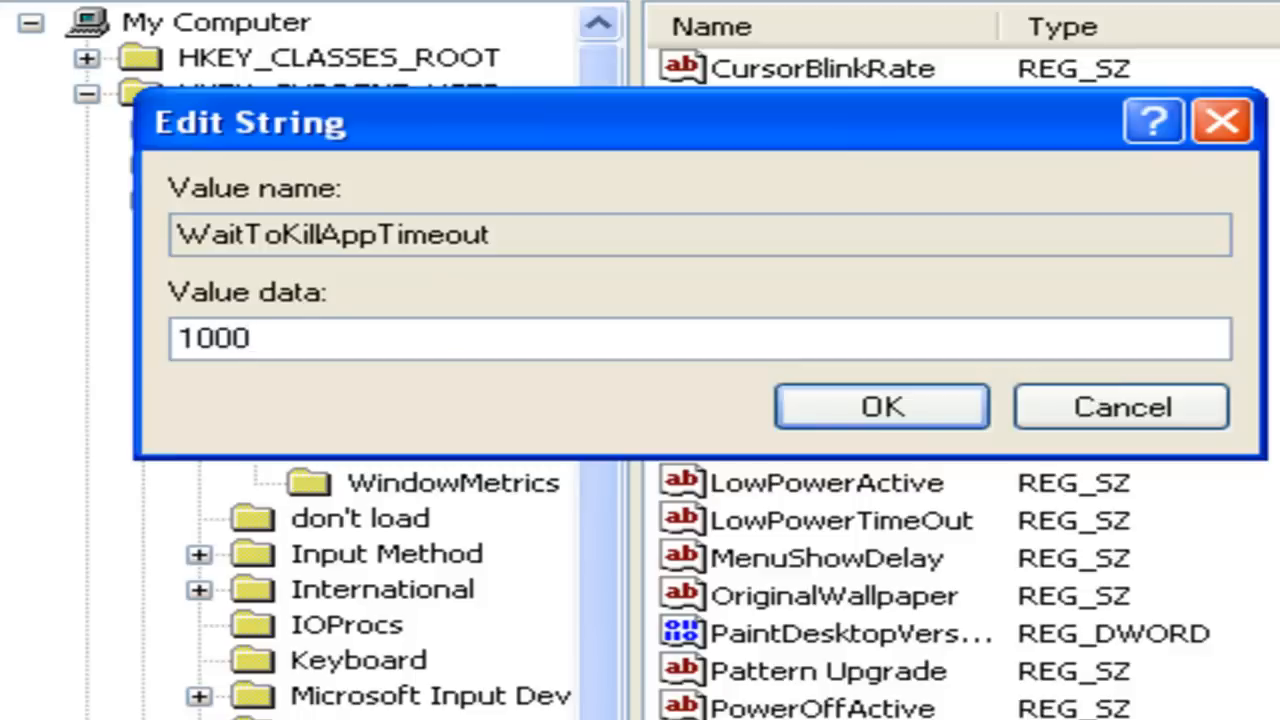